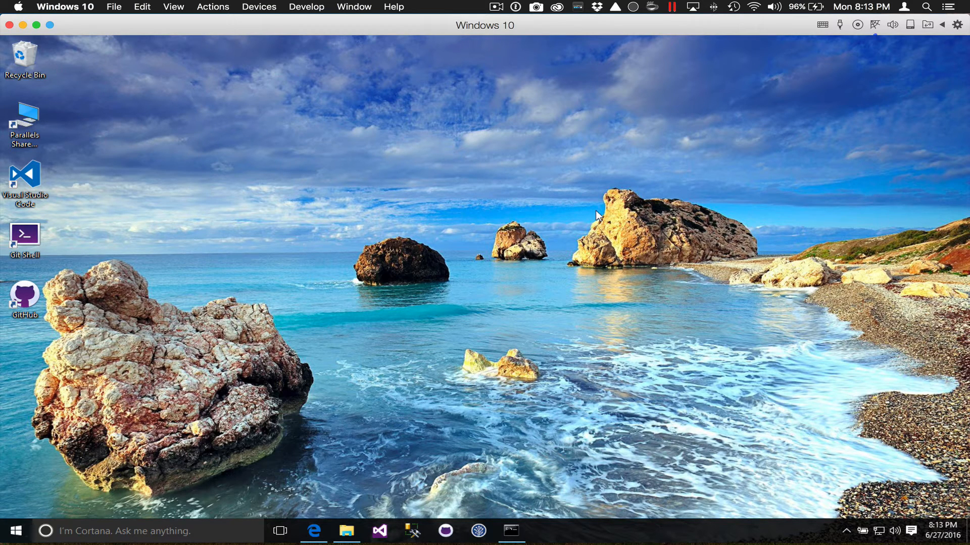
mouse_move(285, 401)
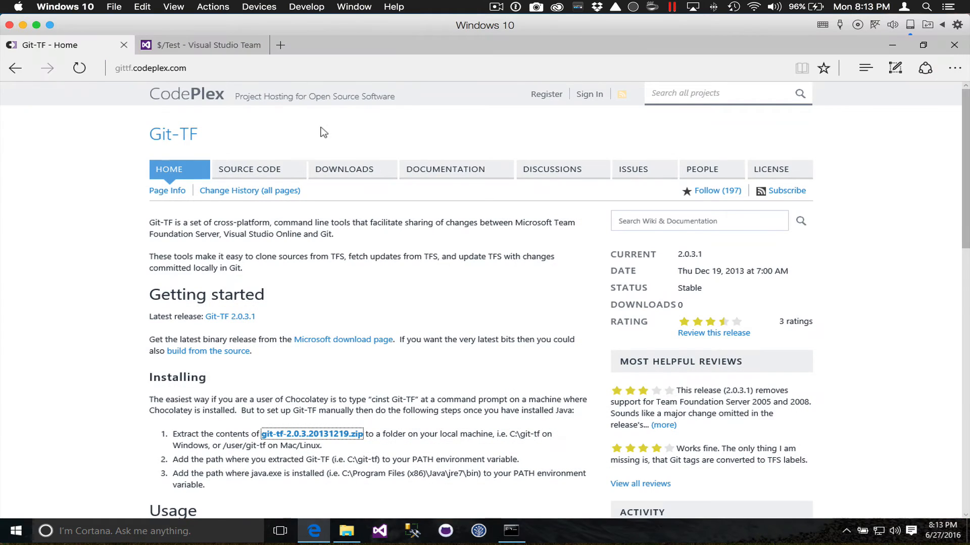
mouse_move(381, 130)
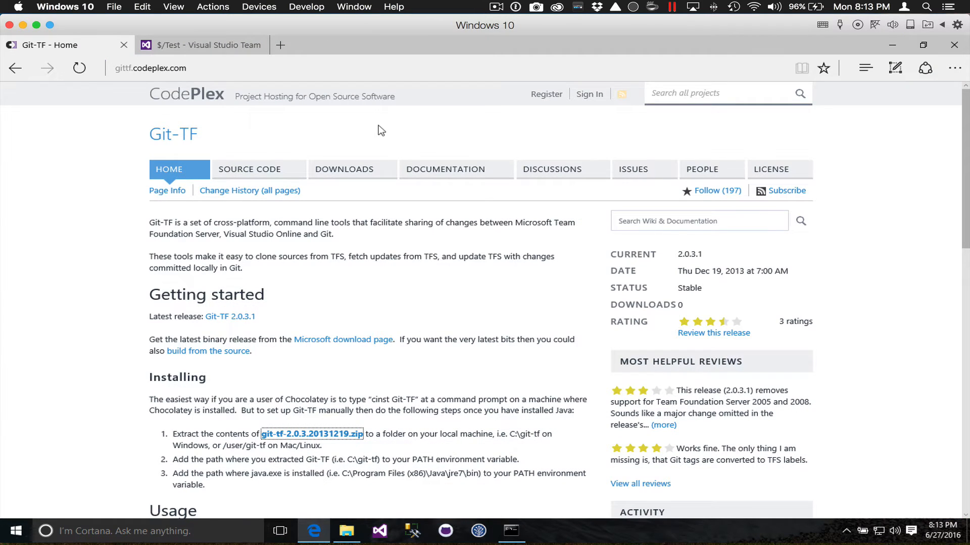
mouse_move(332, 423)
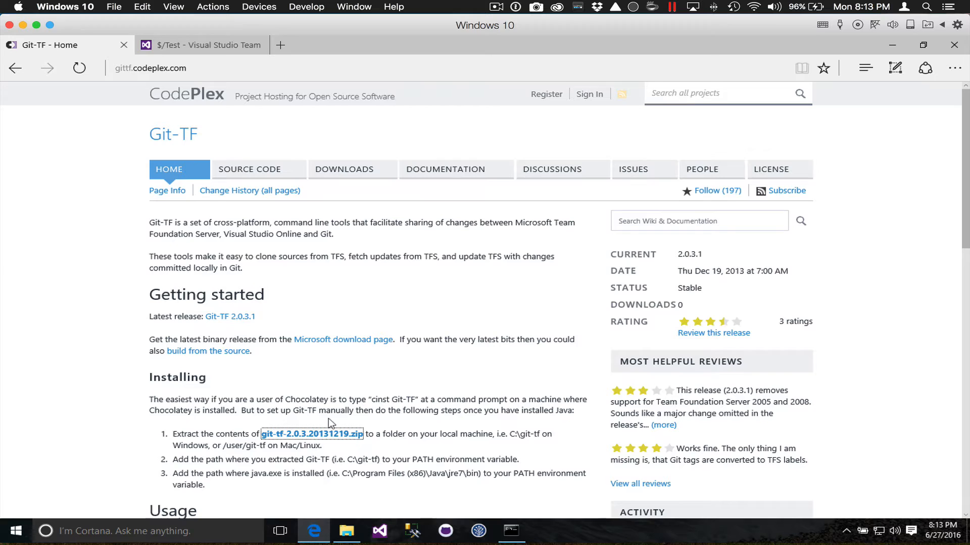
Scroll the Git-TF CodePlex page down toward the Usage section
scroll(down, 3)
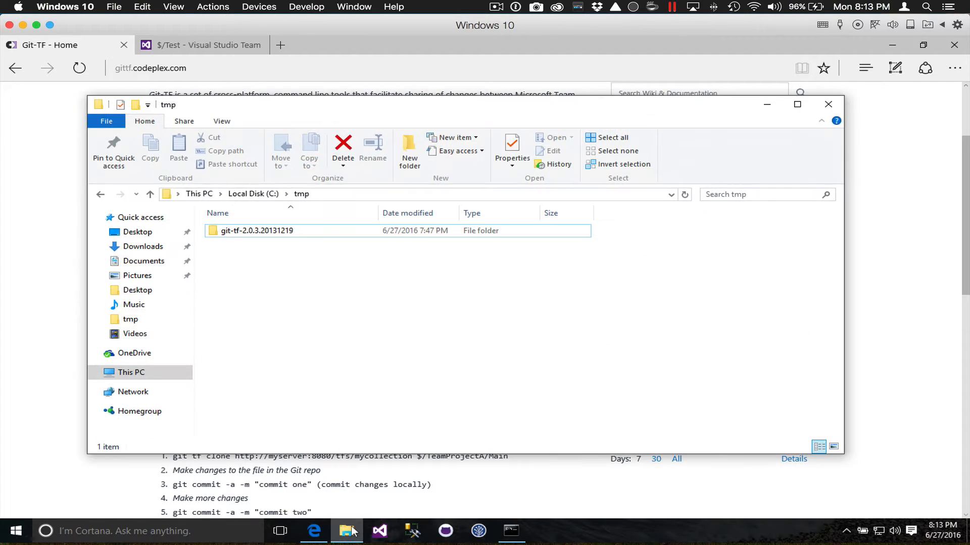
Show C:\tmp in File Explorer with the extracted git-tf-2.0.3.20131219 folder selected
click(257, 230)
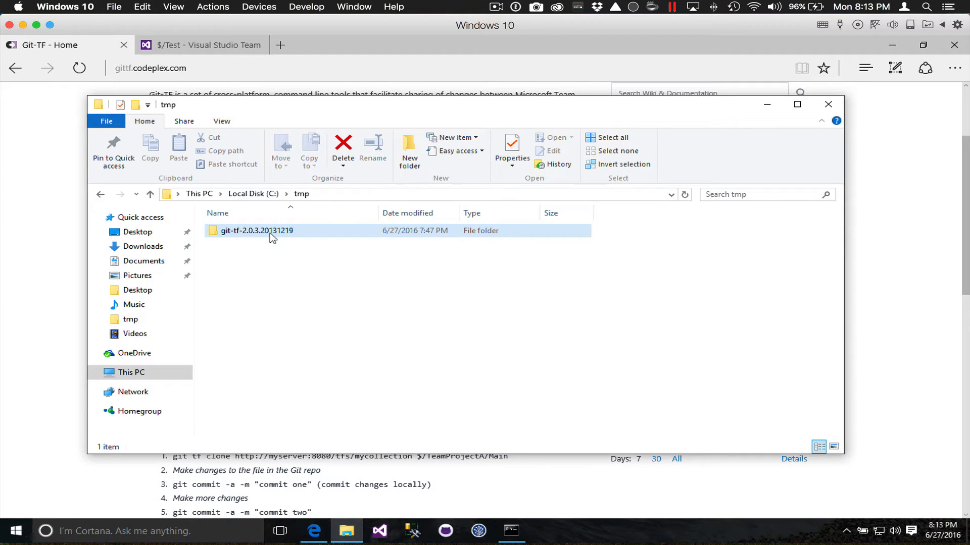
click(431, 313)
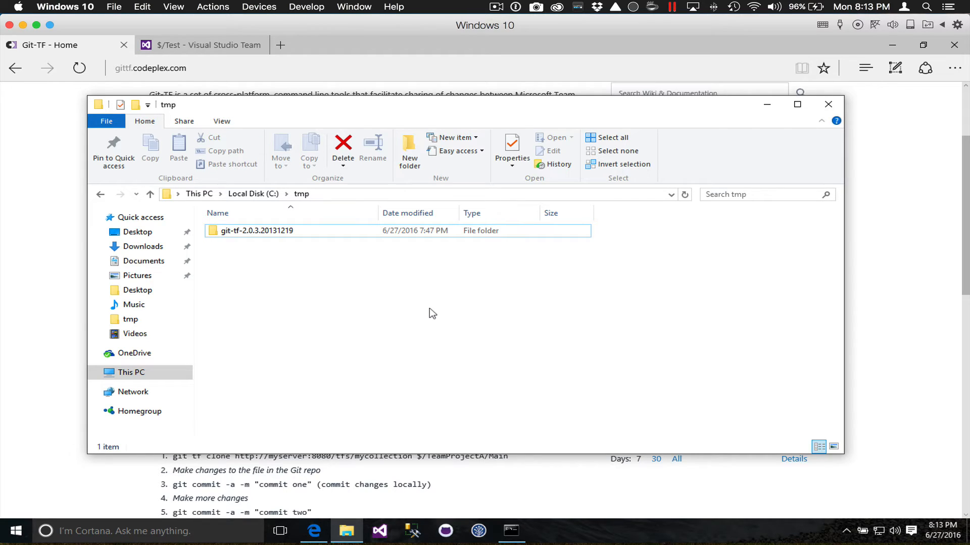
mouse_move(491, 495)
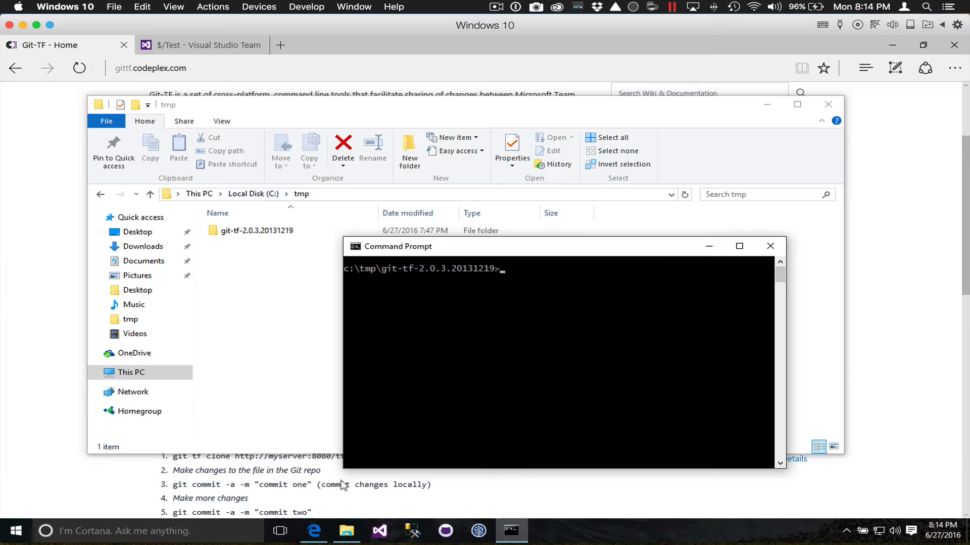
Create a new folder named test in C:\tmp, open it, and switch to the $/Test Team Services page
click(409, 149)
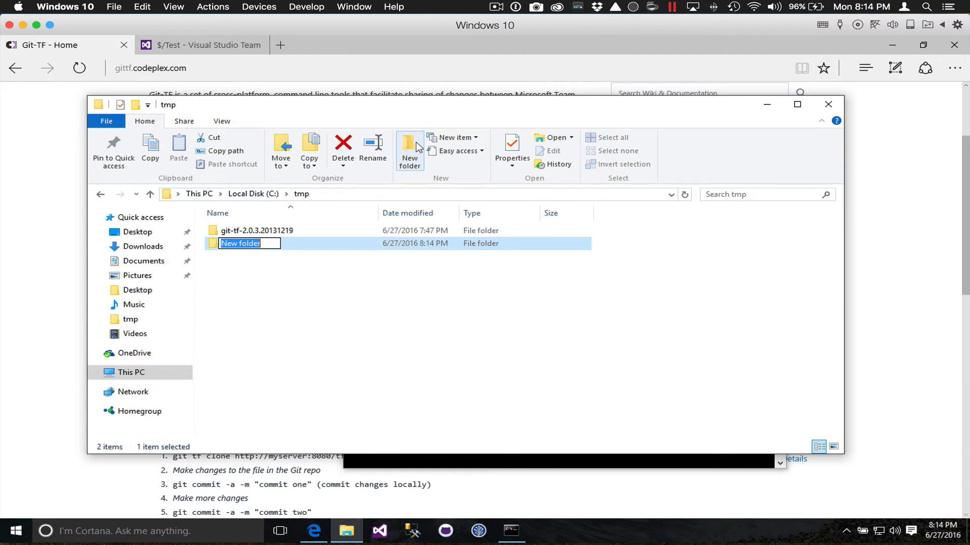
text(test)
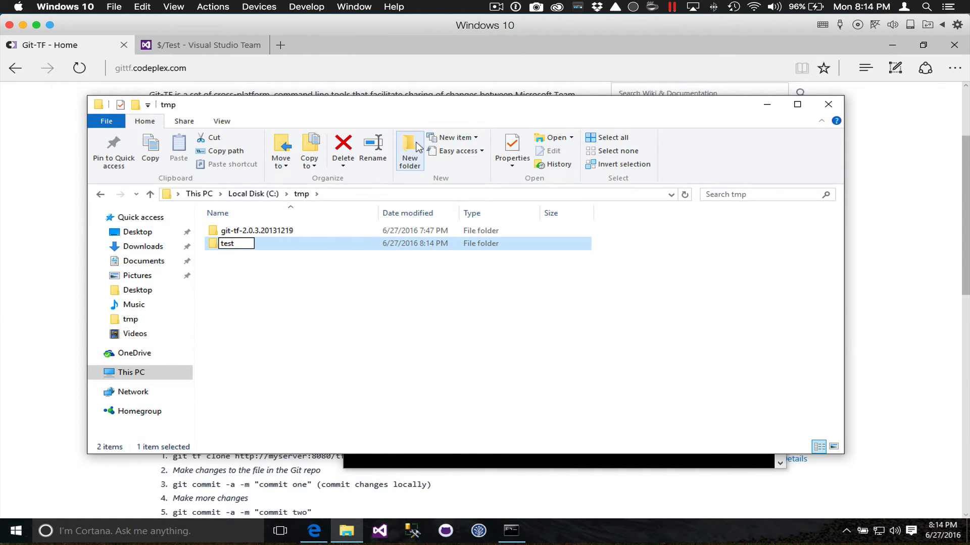
double_click(227, 244)
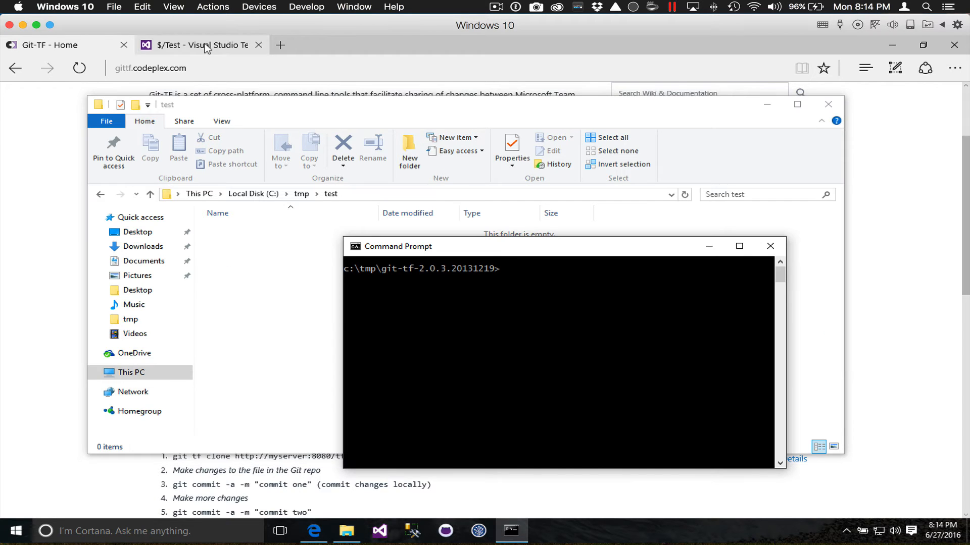
click(198, 44)
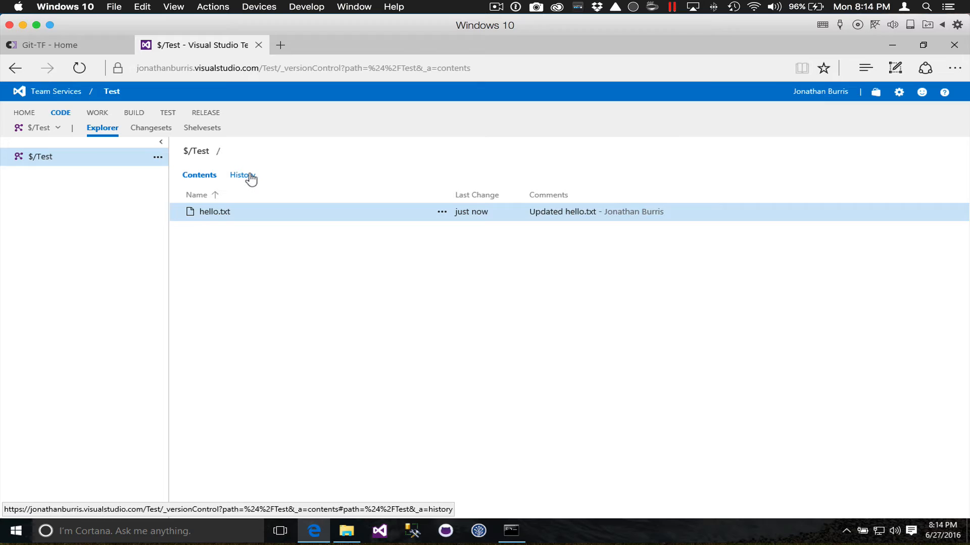
Show the $/Test change history listing changesets 11 through 17
click(240, 175)
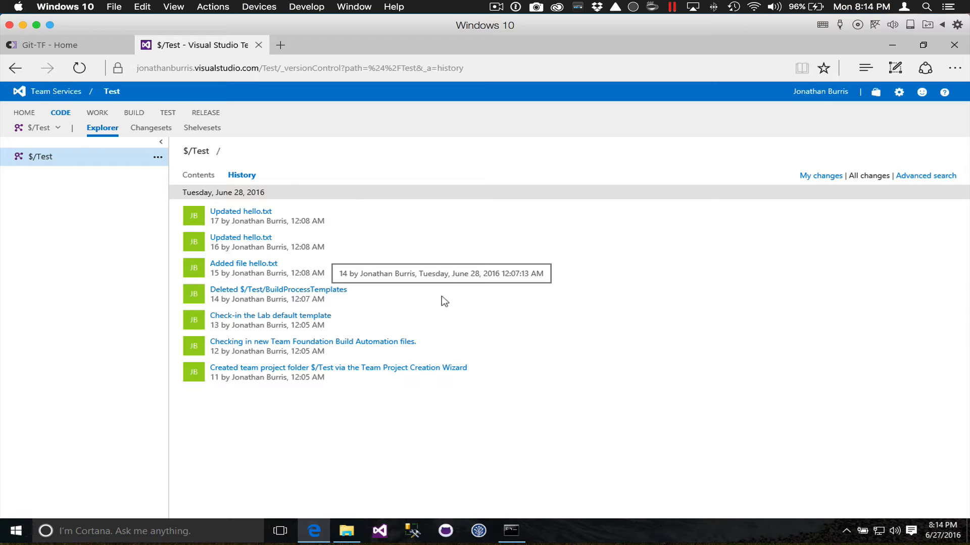
mouse_move(445, 301)
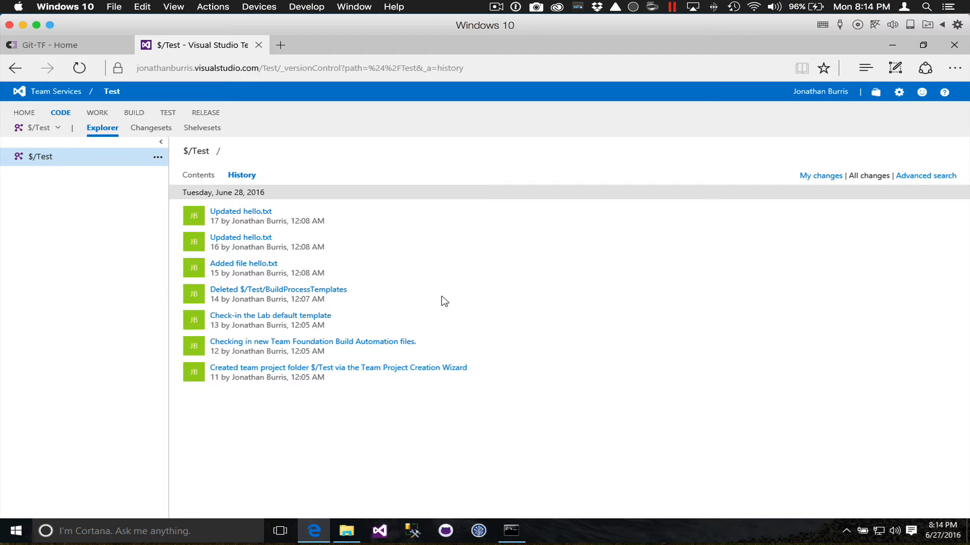
mouse_move(291, 405)
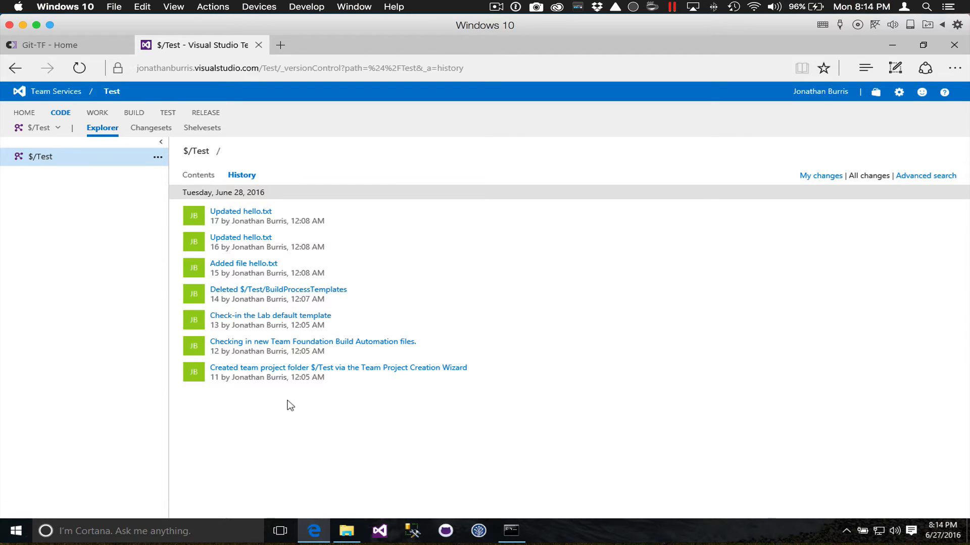
mouse_move(507, 312)
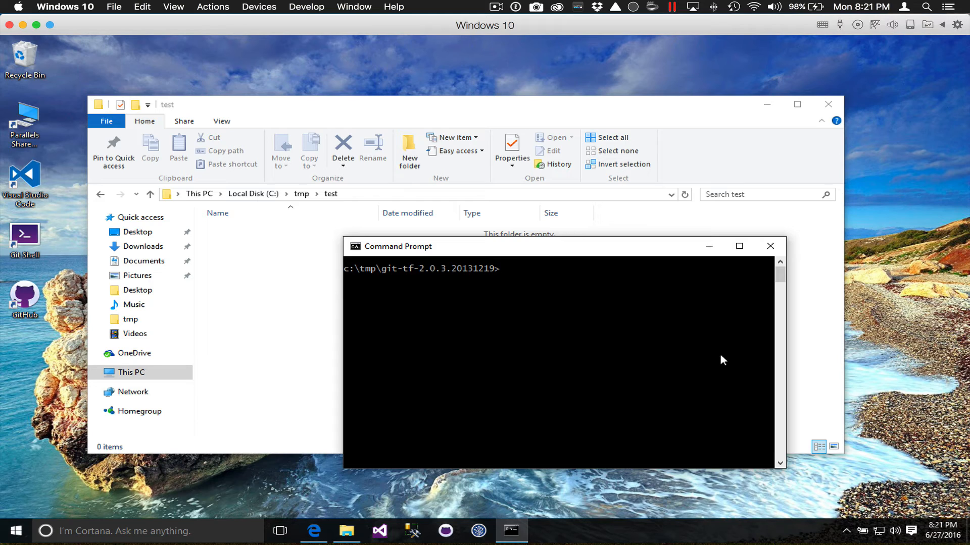
text(git-tf clone https://jonathanburris.visualstudio.com $/Test c:\tmp\test)
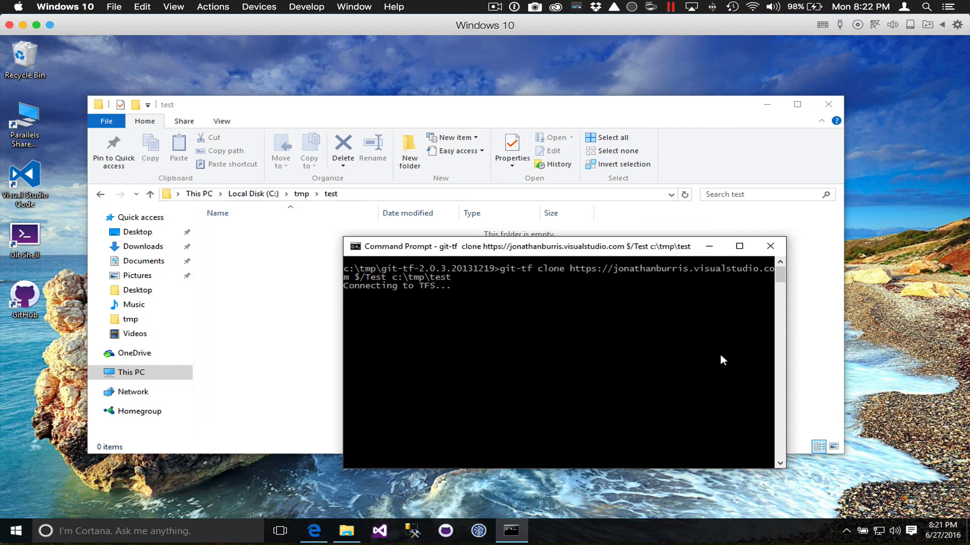
text(jonathanburris)
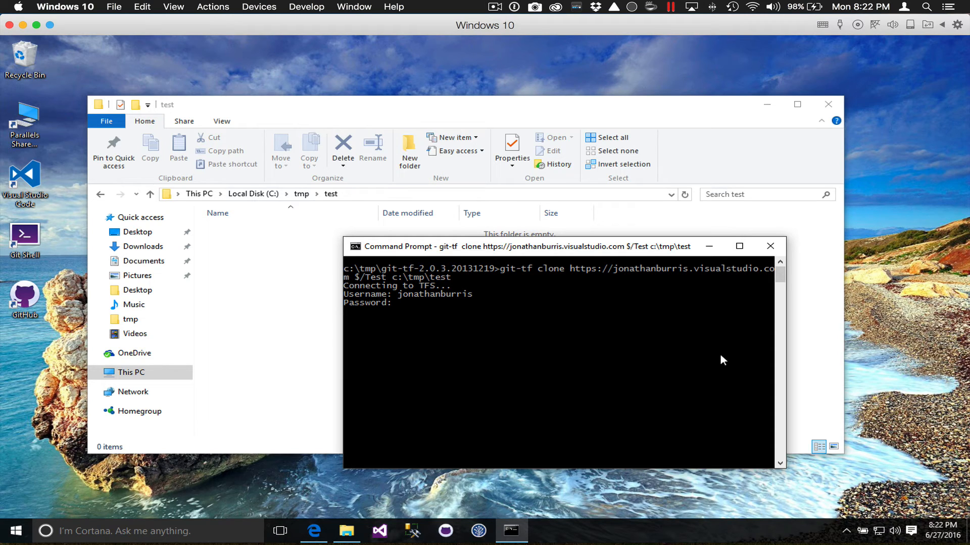
mouse_move(331, 209)
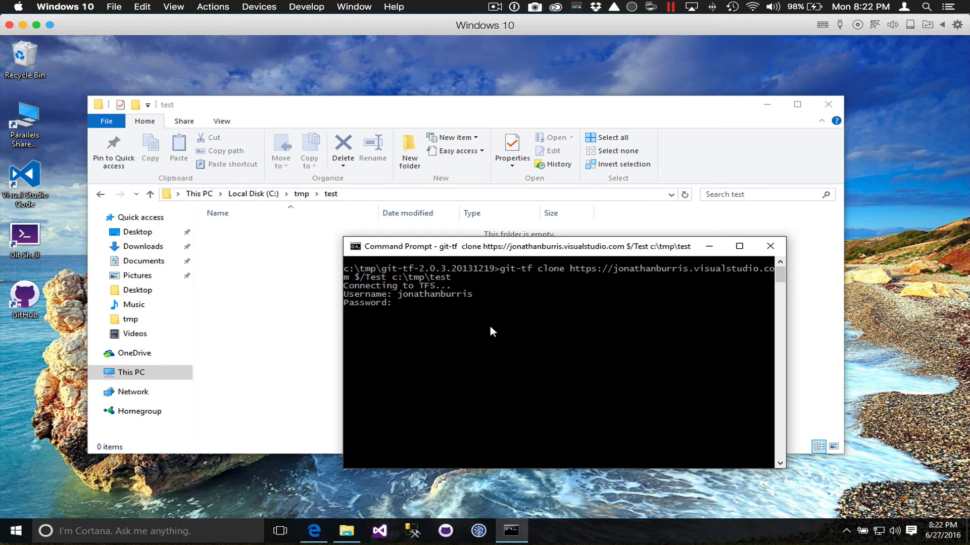
mouse_move(564, 356)
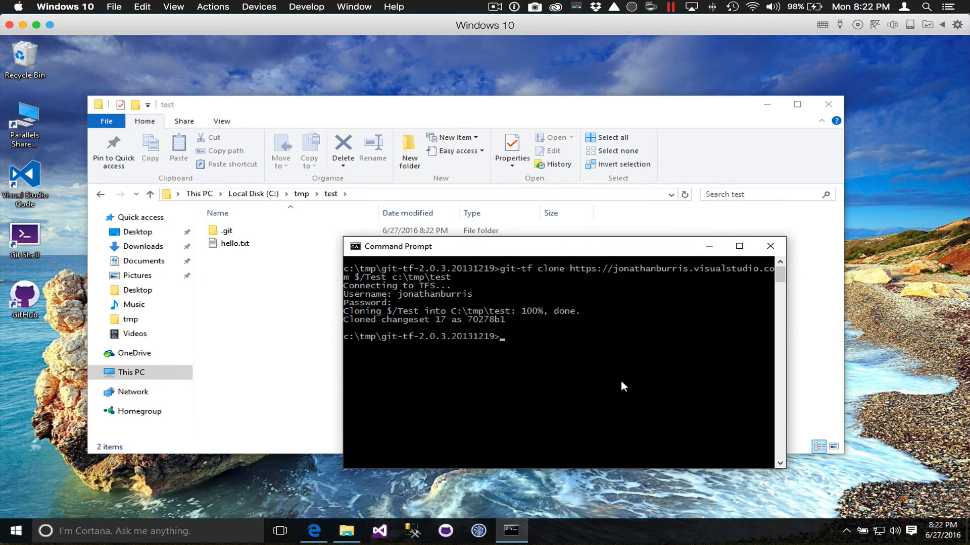
mouse_move(444, 332)
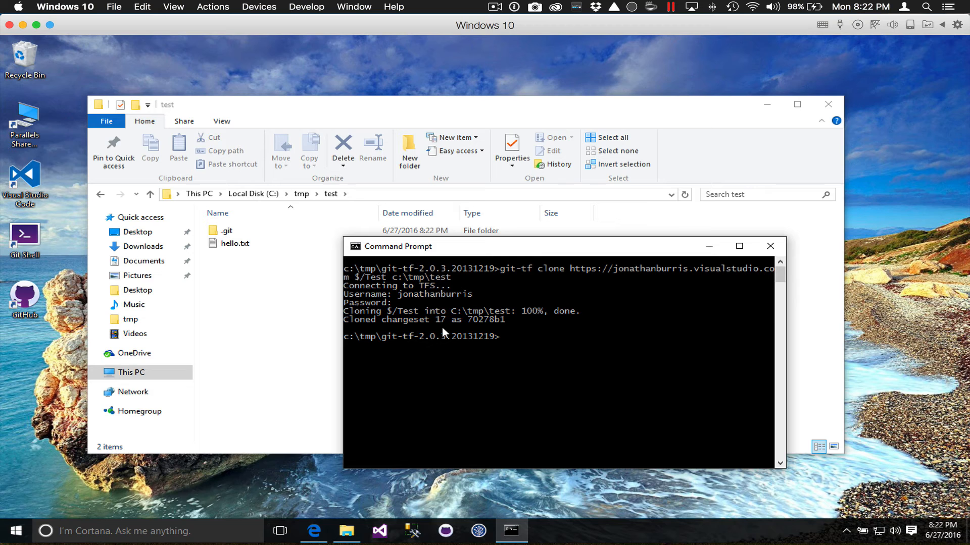
mouse_move(493, 493)
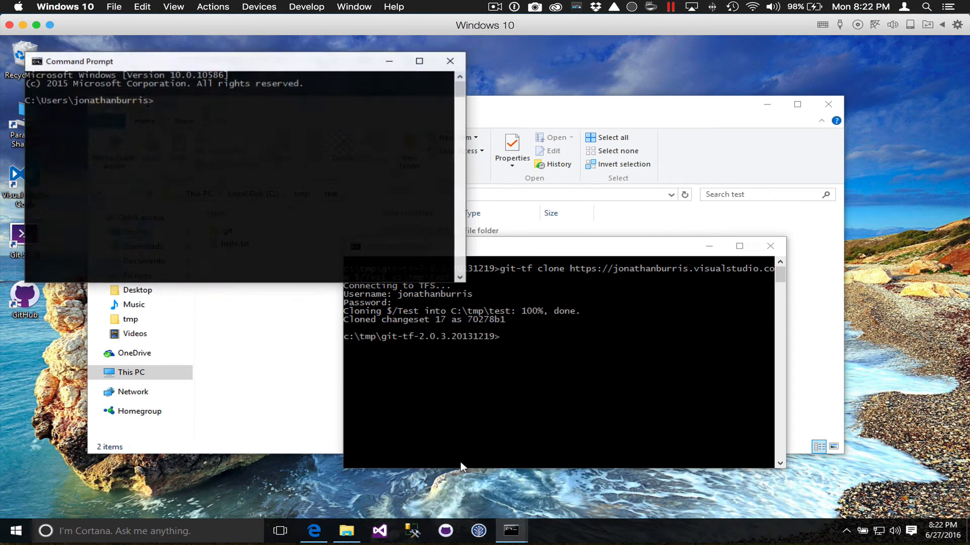
Change to c:\tmp\test and run git log, showing the single 'Updated hello.txt' commit
text(cd)
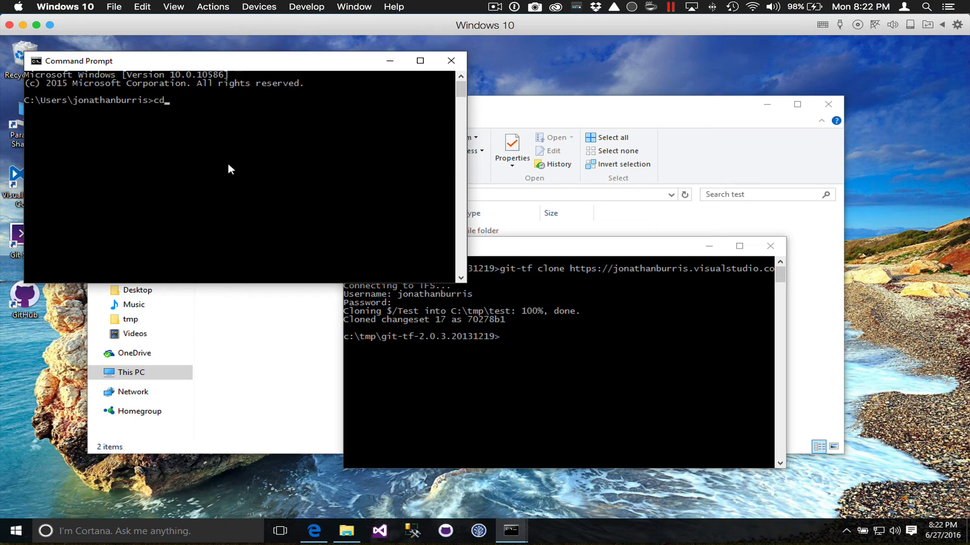
text(c:\tmp\test)
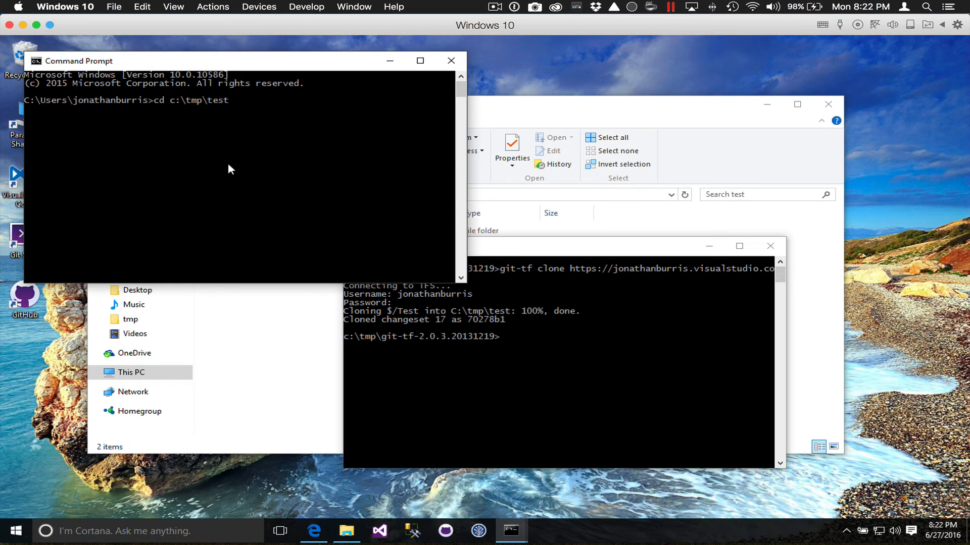
text(git log)
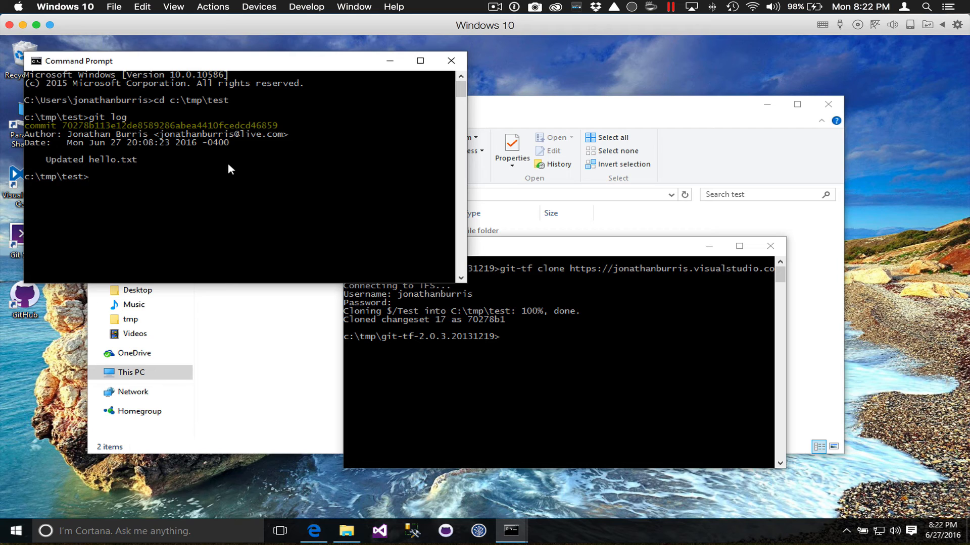
text(cl)
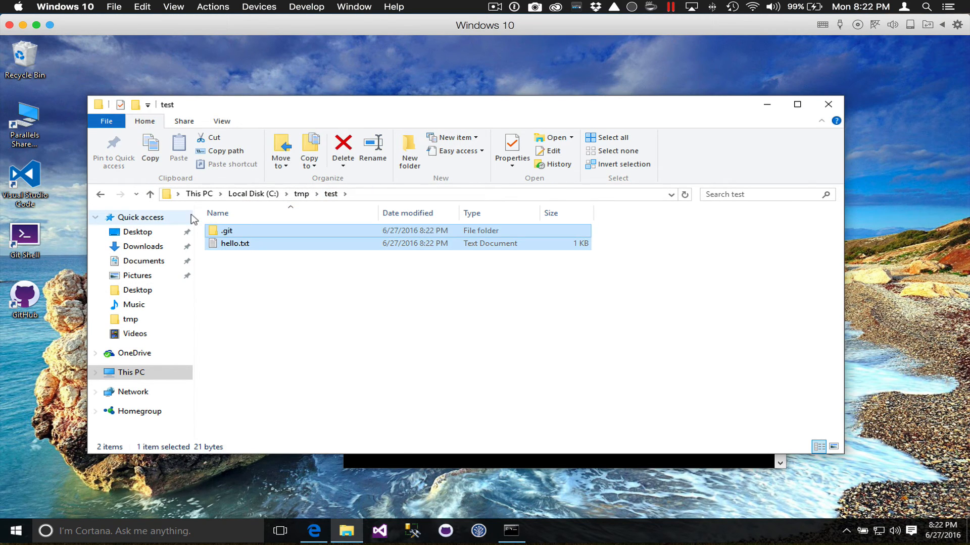
Delete .git and hello.txt so C:\tmp\test is empty again
click(343, 147)
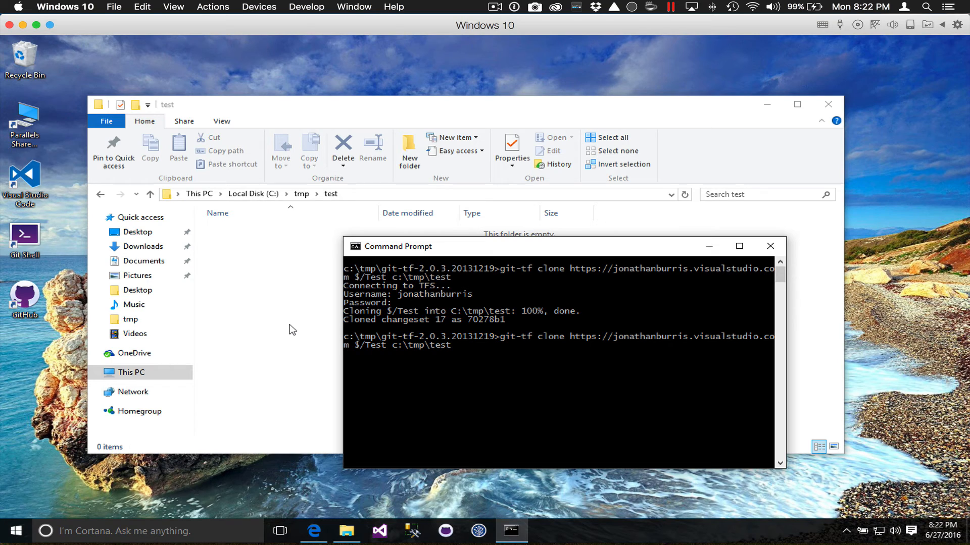
Rerun the git-tf clone with --deep as jonathanburris, cloning 7 changesets into c:\tmp\test
text(--deep)
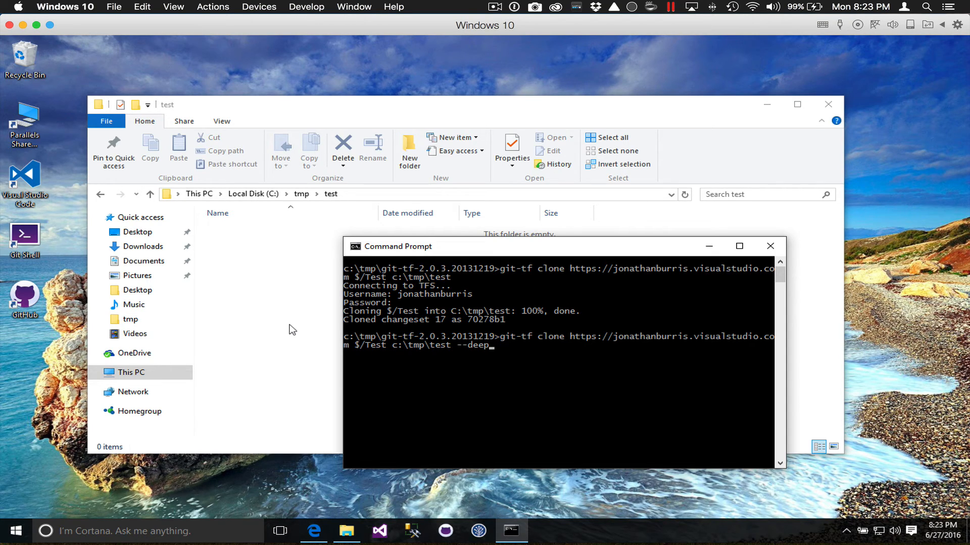
key(enter)
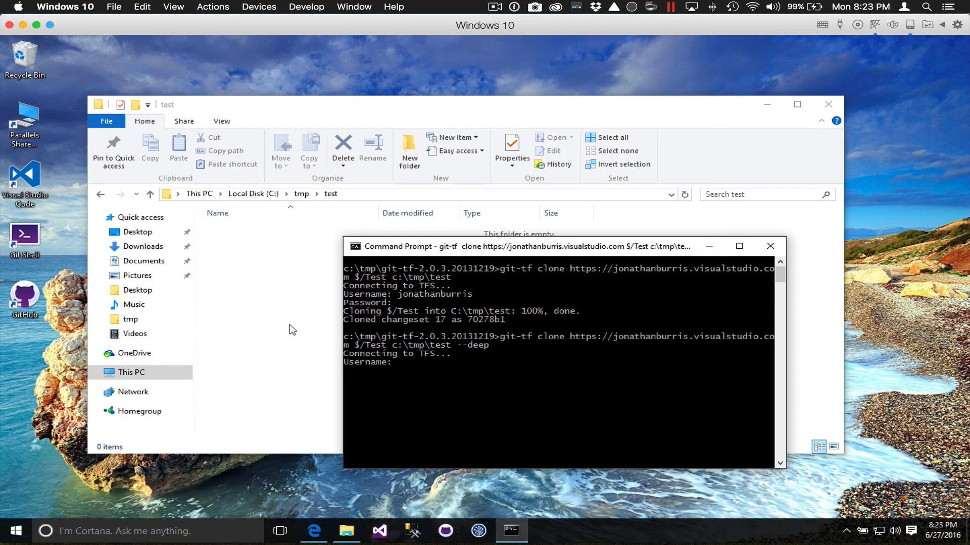
text(jonathanburris)
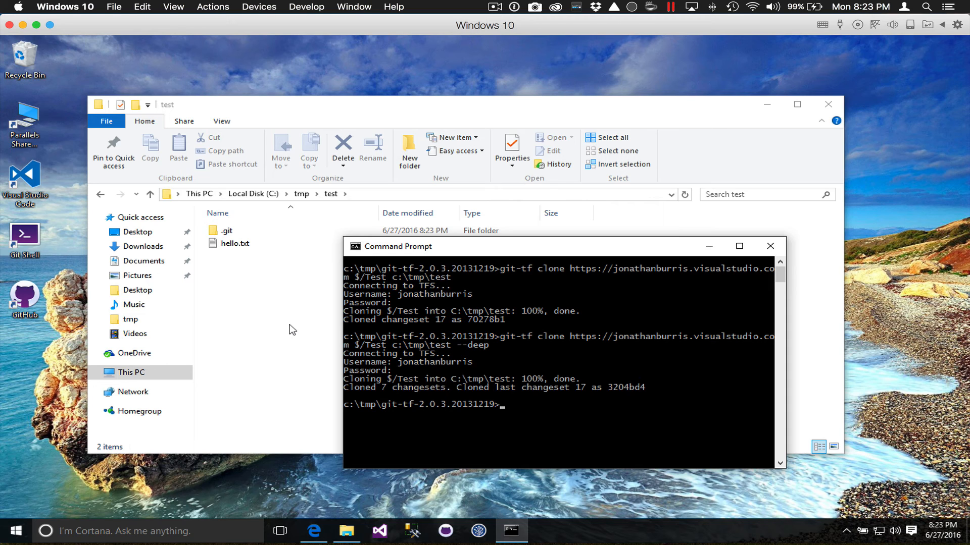
text(cd c:\tmp\test)
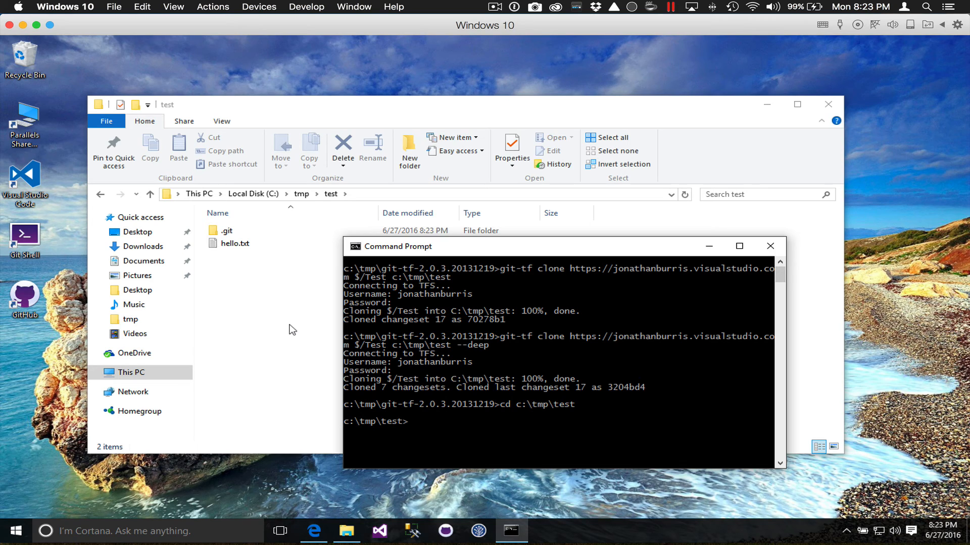
List the folder with dir and run git log, scrolling through the full history back to 'Deleted $/Test/BuildProcessTemplates'
text(dir)
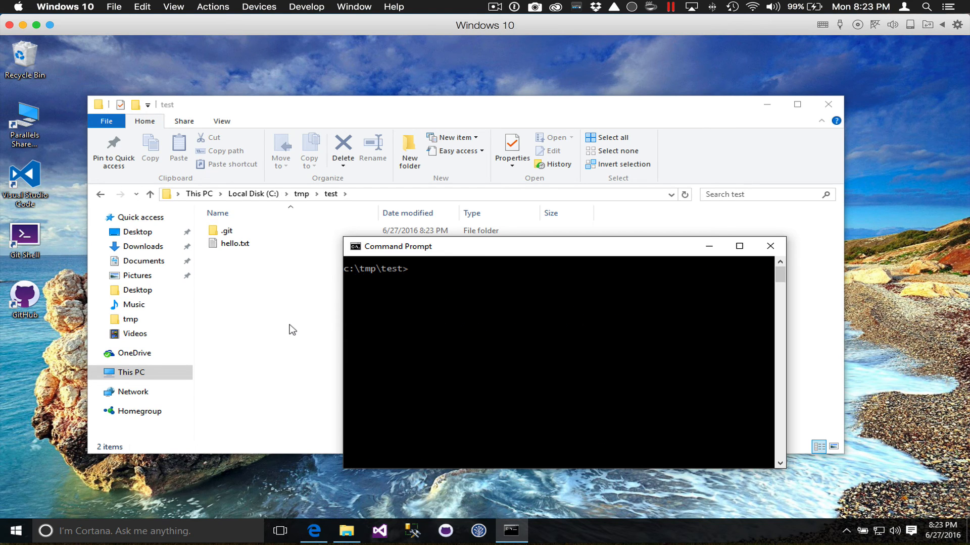
text(git log)
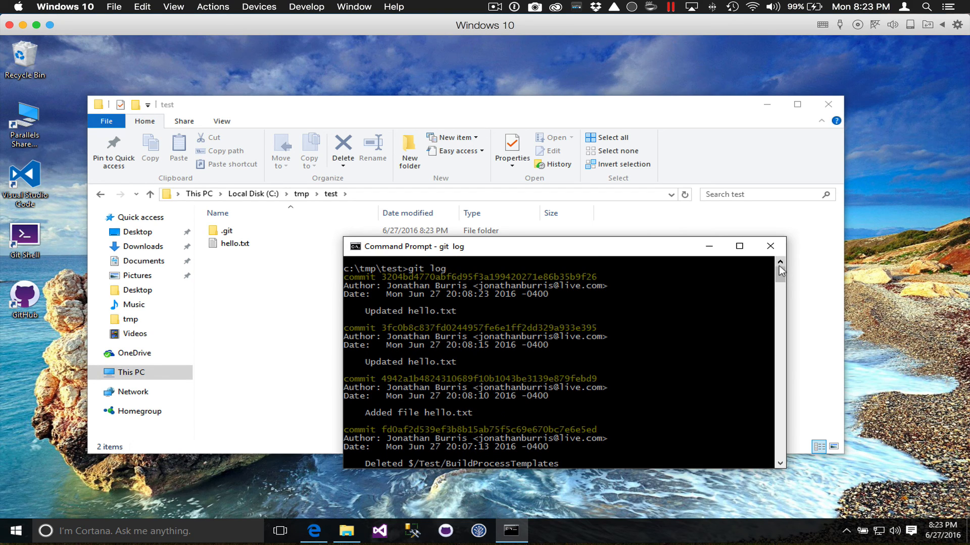
scroll(down, 3)
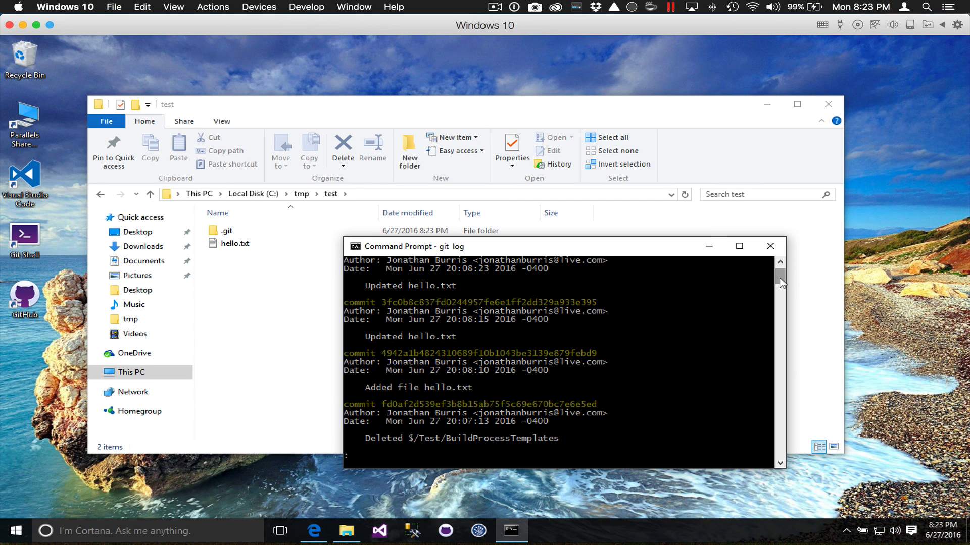
click(227, 230)
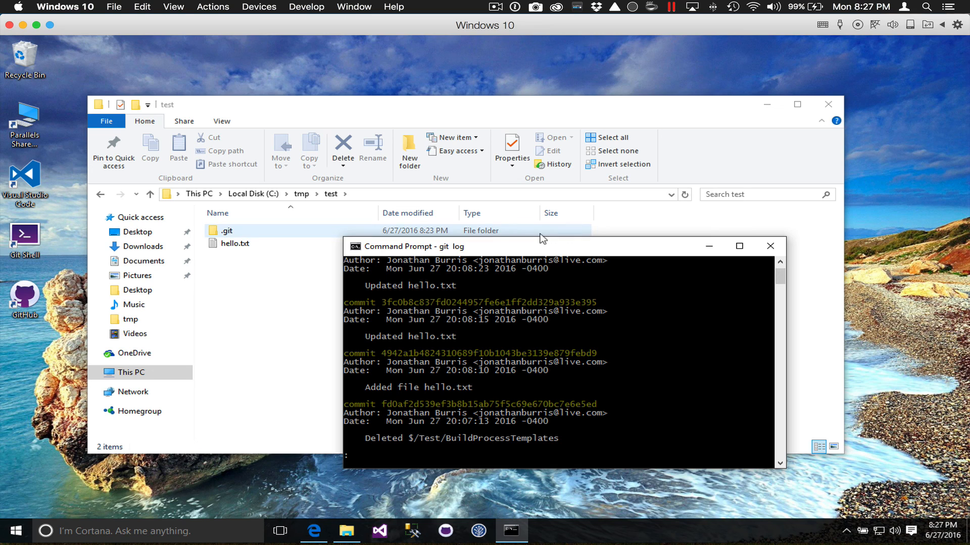